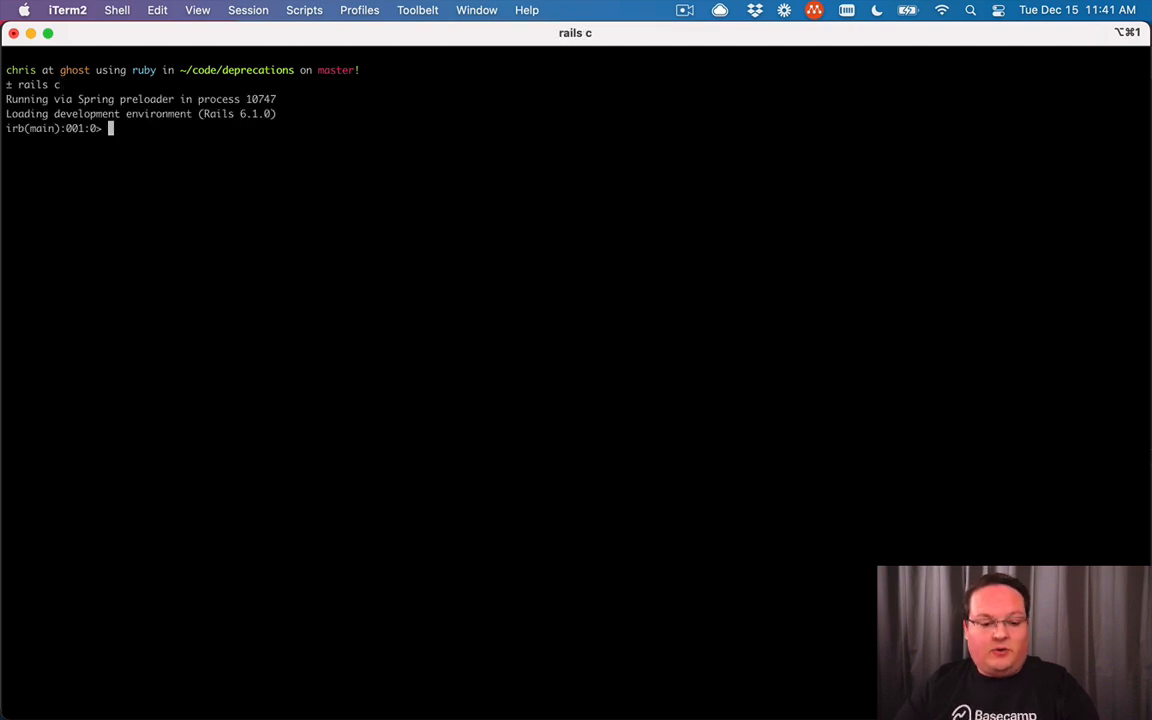
- Run User.new.valid? in the Rails console, returning false with an ActiveModel::Errors deprecation warning
type("User.new.valid")
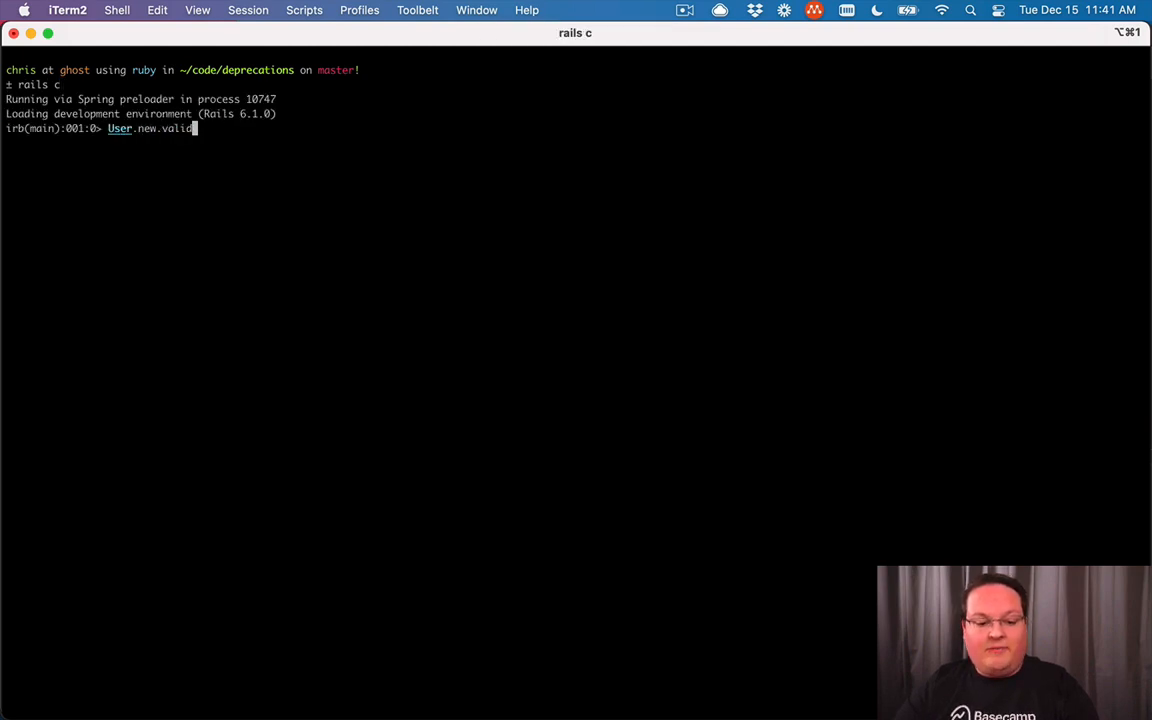
key("Return")
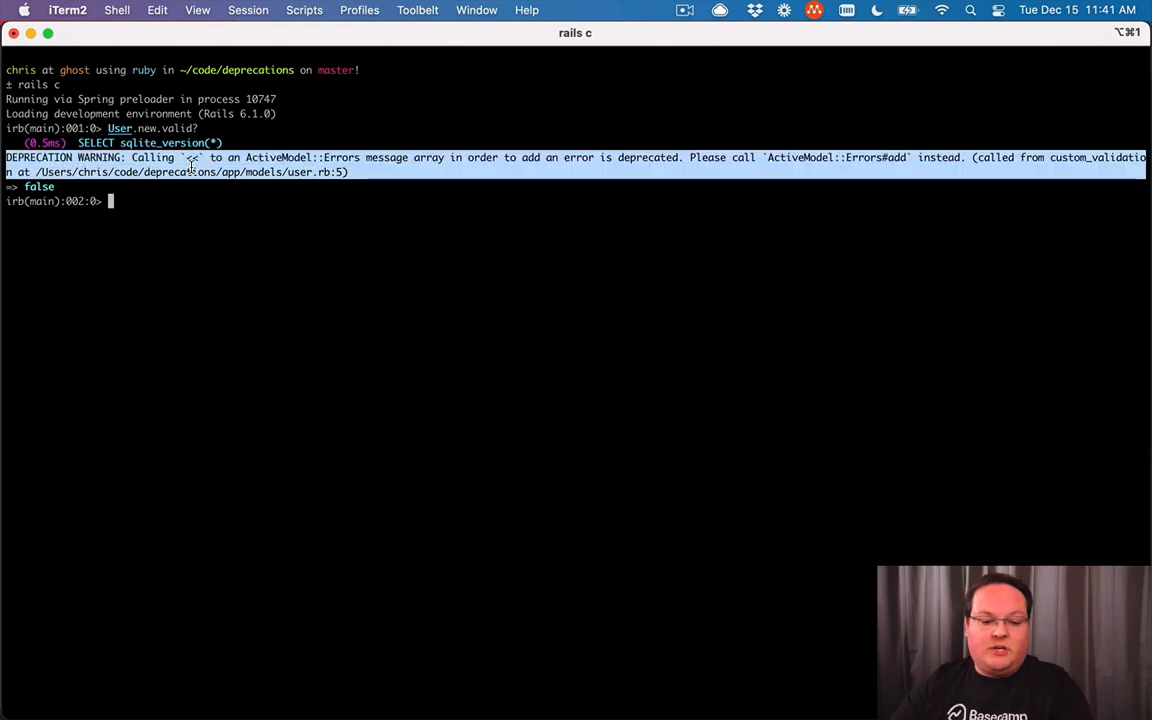